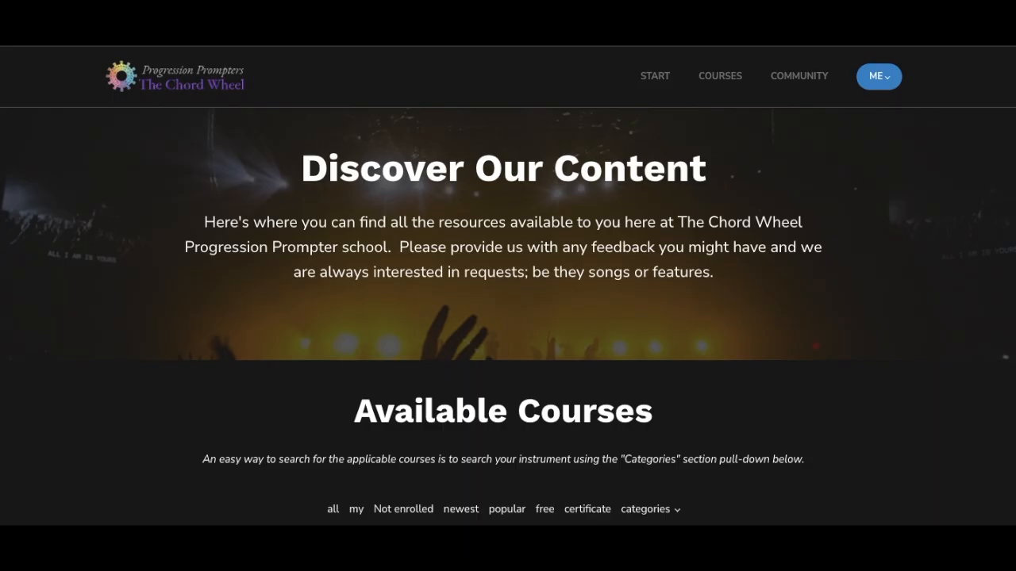
# Scroll the Available Courses list and load more courses to reveal Guitar - Jazz Stds, Level 2
pyautogui.scroll(-3)
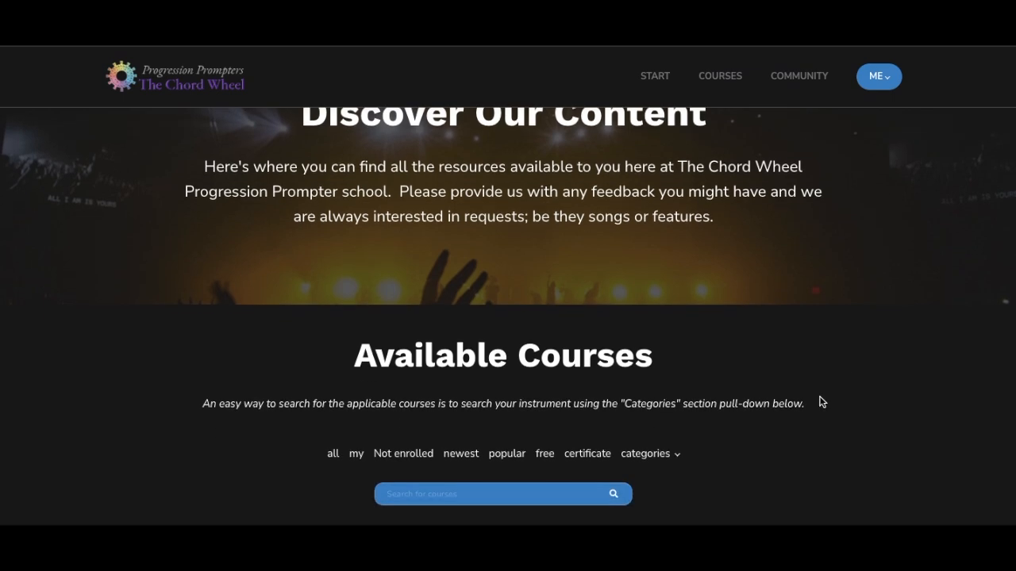
pyautogui.scroll(-3)
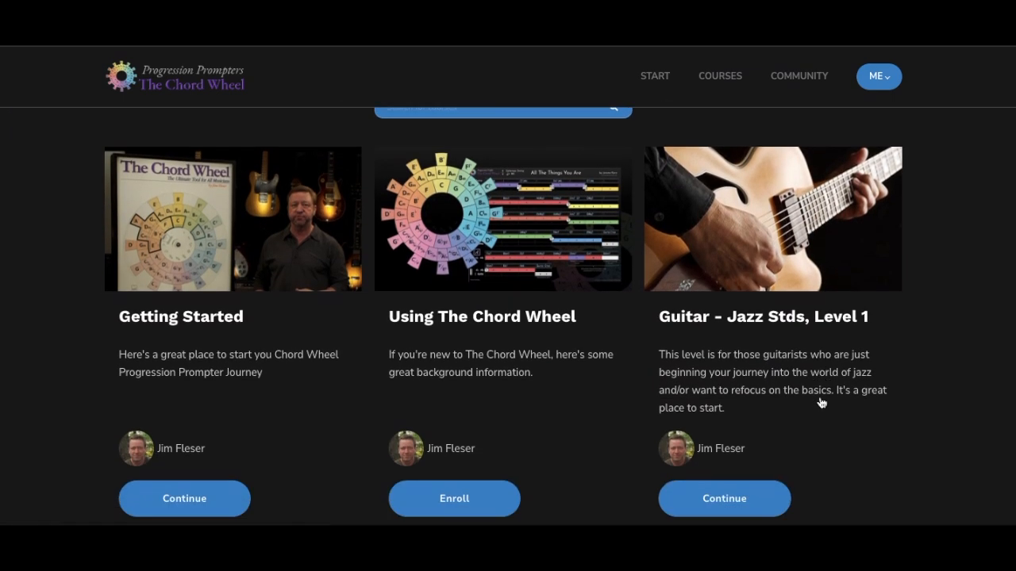
pyautogui.scroll(-3)
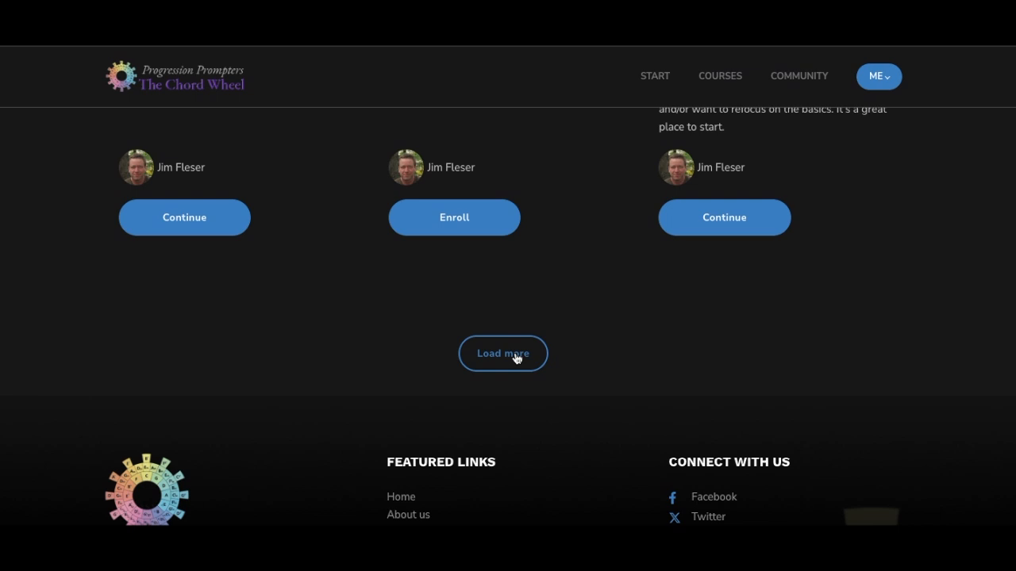
pyautogui.click(502, 353)
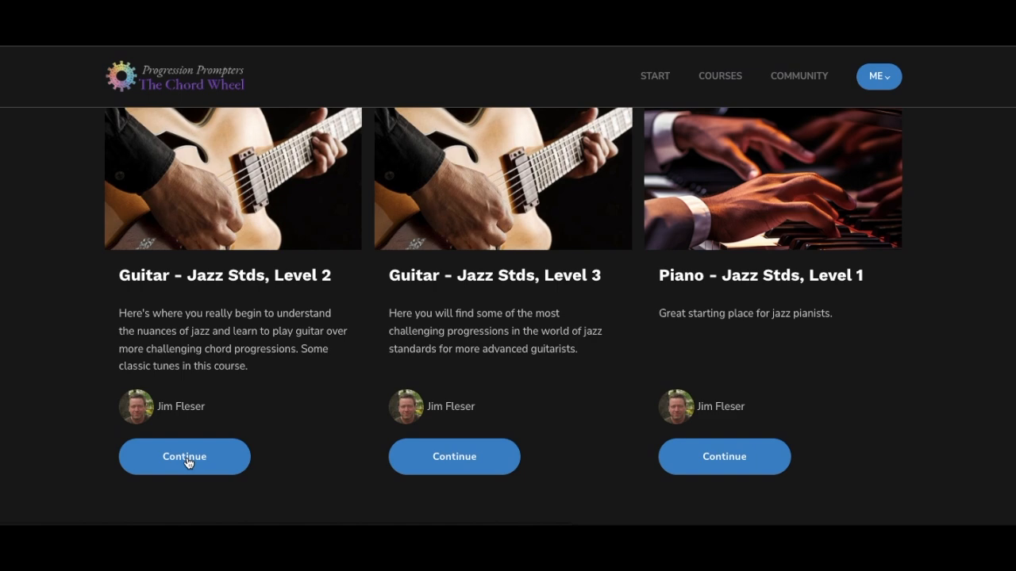
# Continue into Guitar - Jazz Stds, Level 2 and scroll its lessons down to Black Orpheus
pyautogui.click(184, 456)
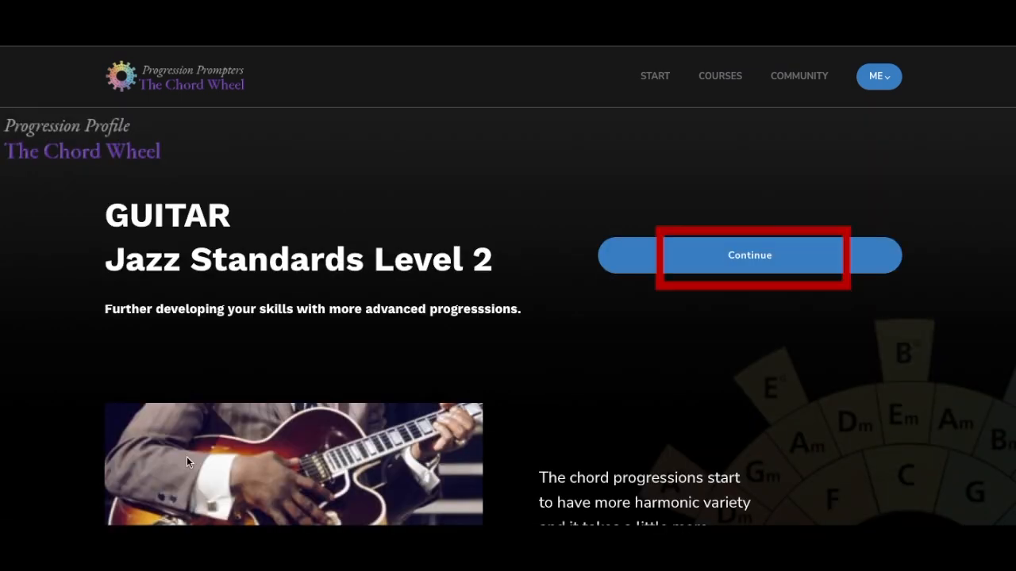
pyautogui.scroll(-3)
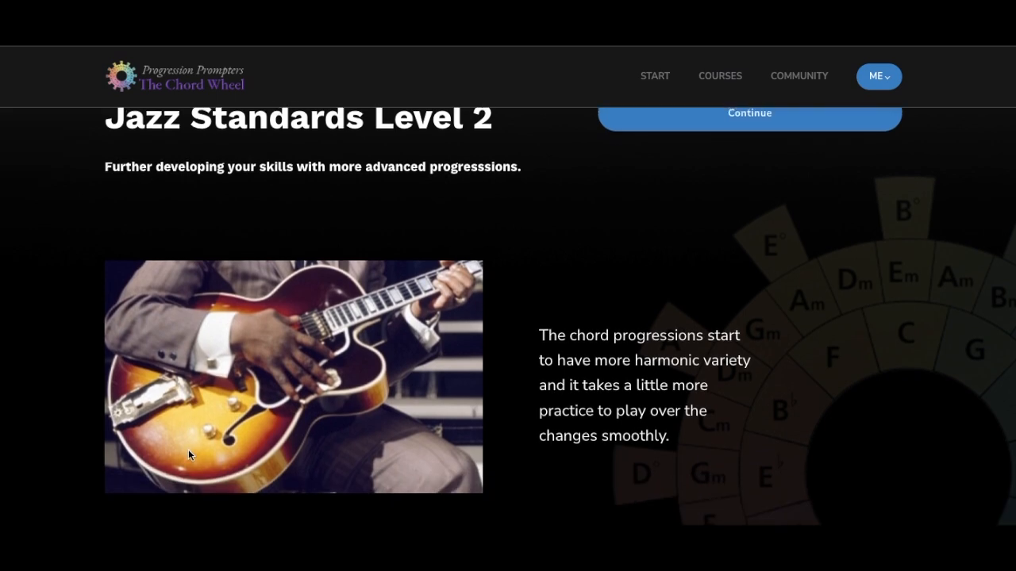
pyautogui.scroll(-3)
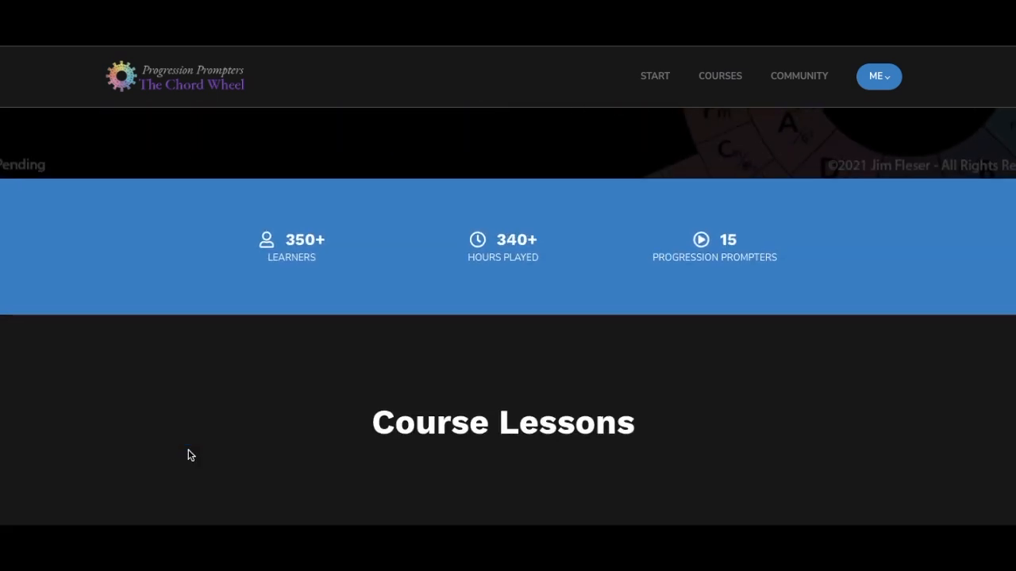
pyautogui.scroll(-3)
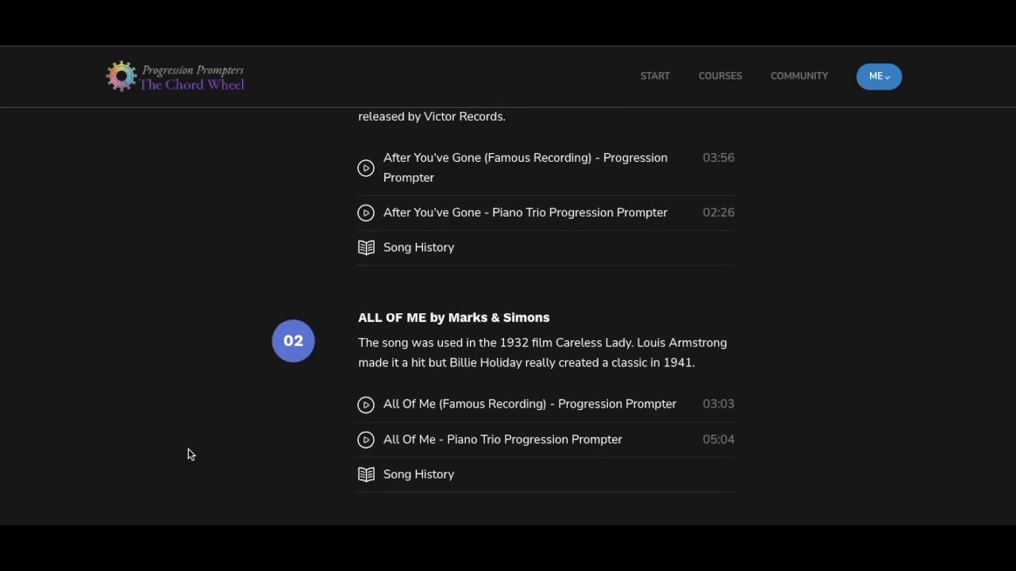
pyautogui.scroll(-3)
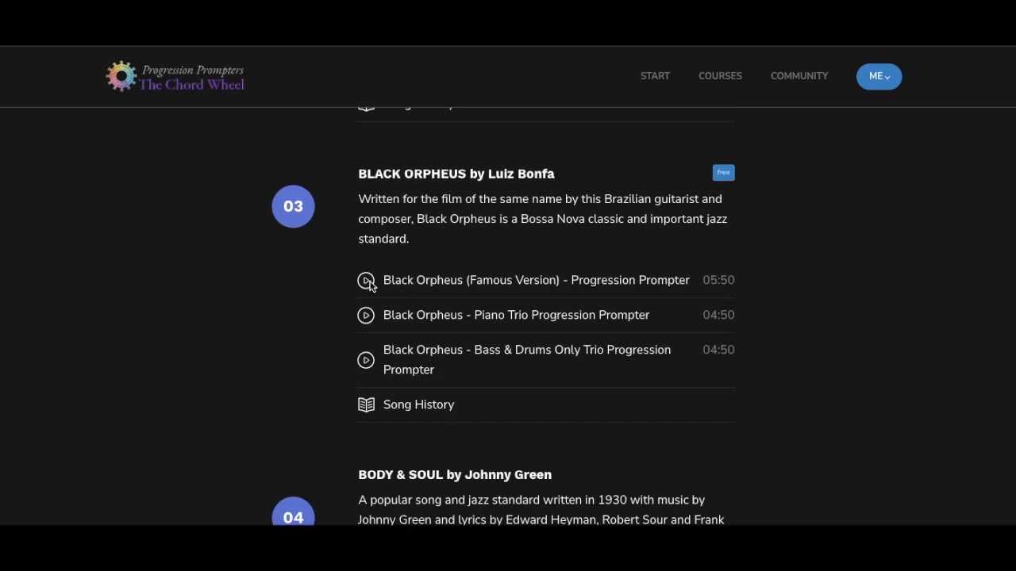
# Open the Black Orpheus famous version prompter, then hide and restore the course outline
pyautogui.click(366, 281)
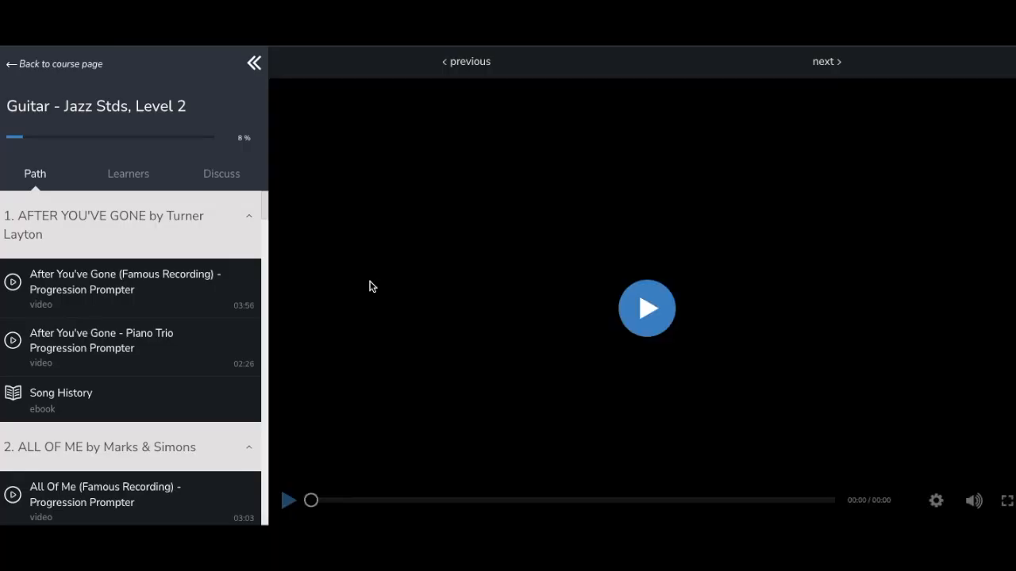
pyautogui.click(646, 307)
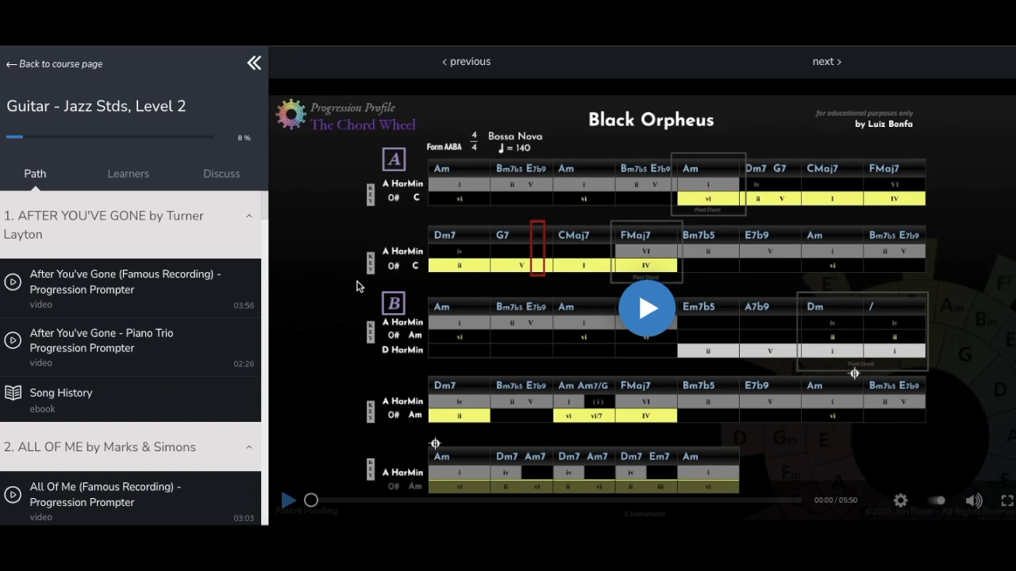
pyautogui.moveTo(196, 305)
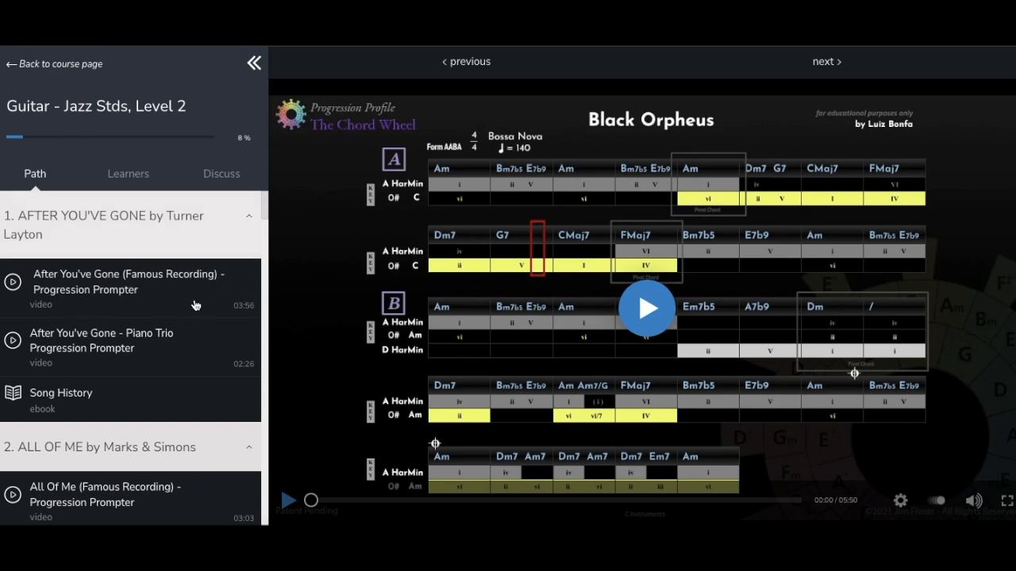
pyautogui.moveTo(188, 251)
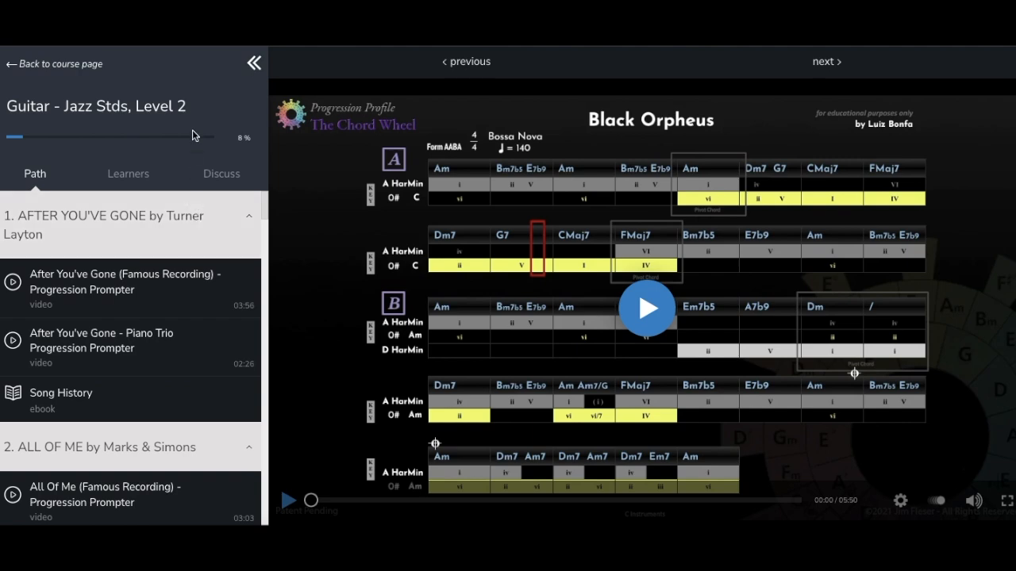
pyautogui.click(253, 63)
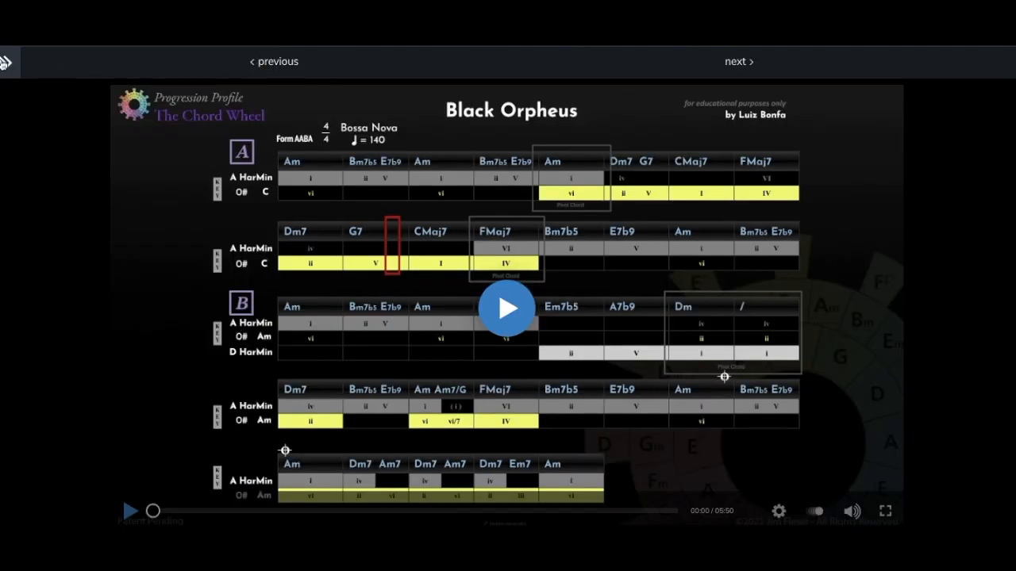
pyautogui.click(7, 63)
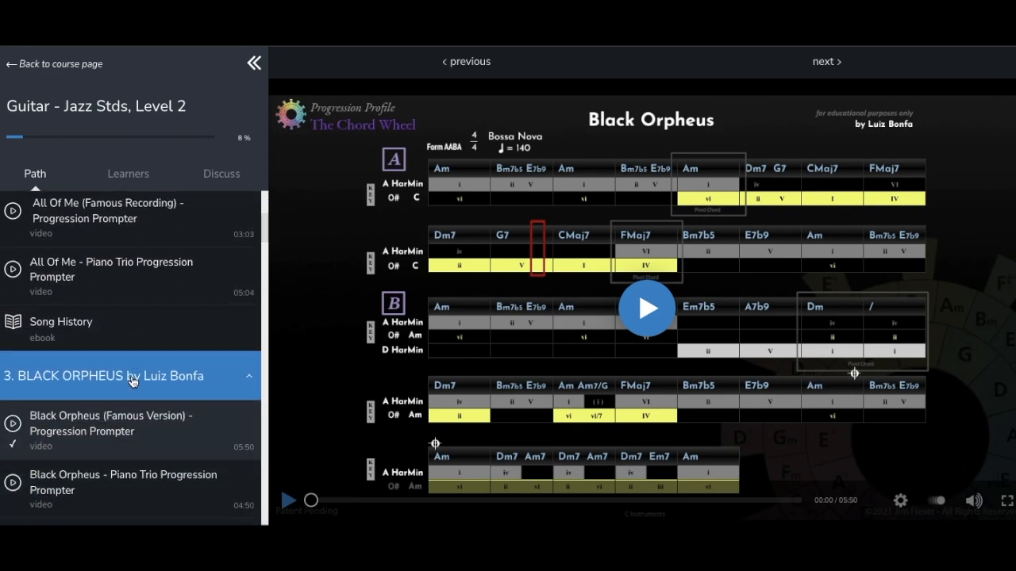
# Scroll the Path sidebar down to section 15, There Will Never Be Another You
pyautogui.scroll(-3)
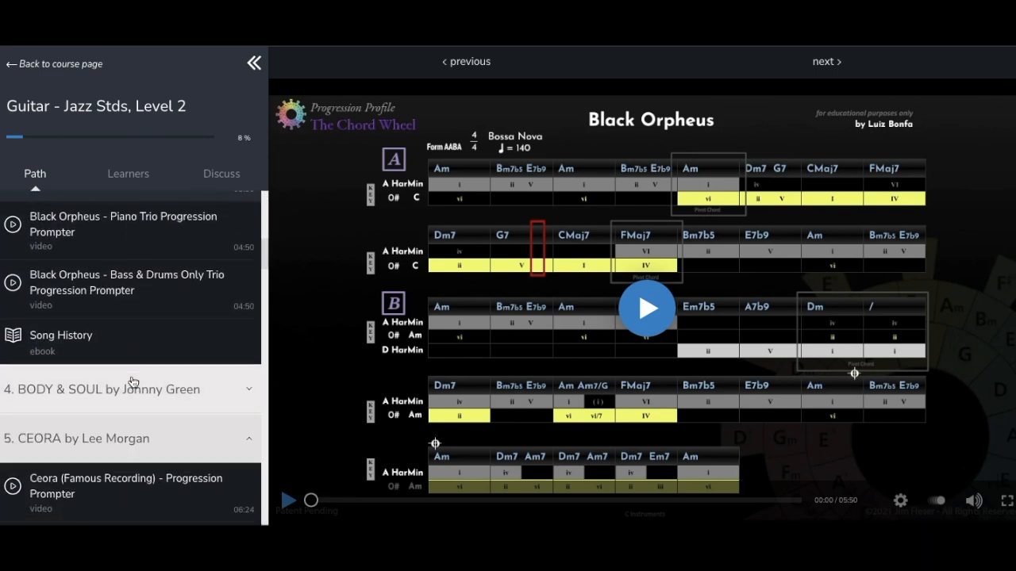
pyautogui.scroll(-3)
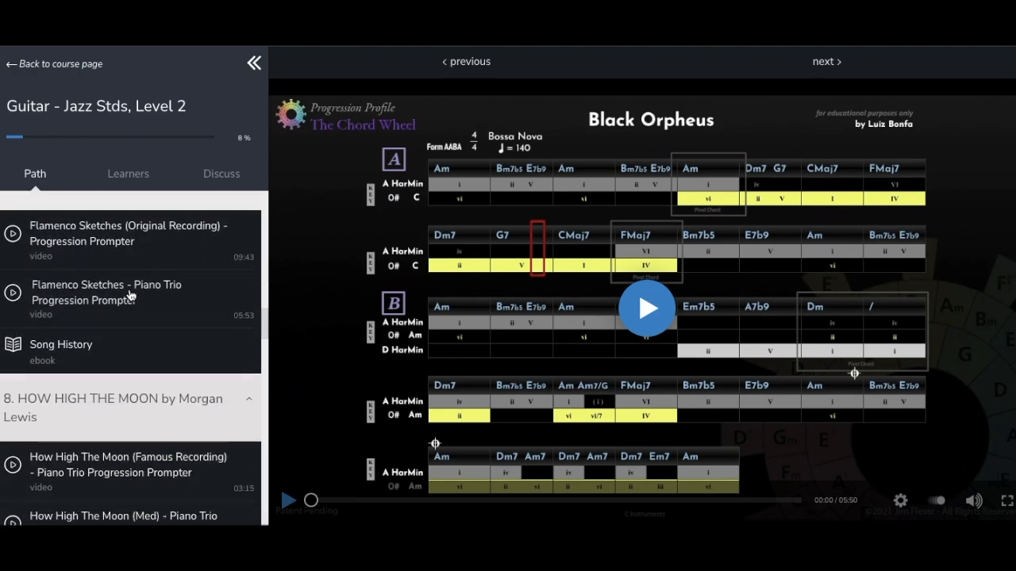
pyautogui.scroll(-3)
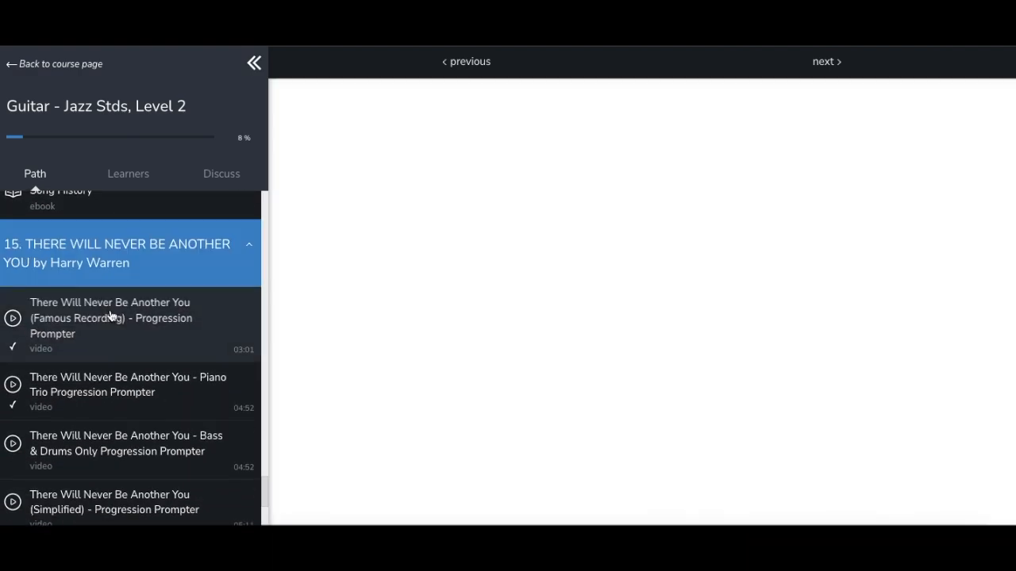
# Play and seek the Famous Recording prompter, then start the Piano Trio Progression Prompter
pyautogui.click(111, 317)
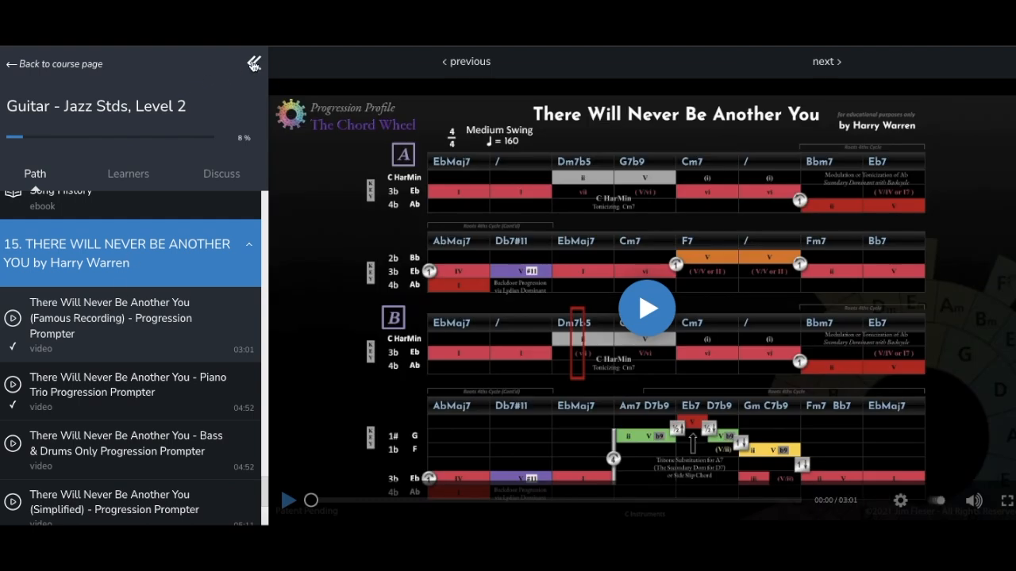
pyautogui.click(252, 64)
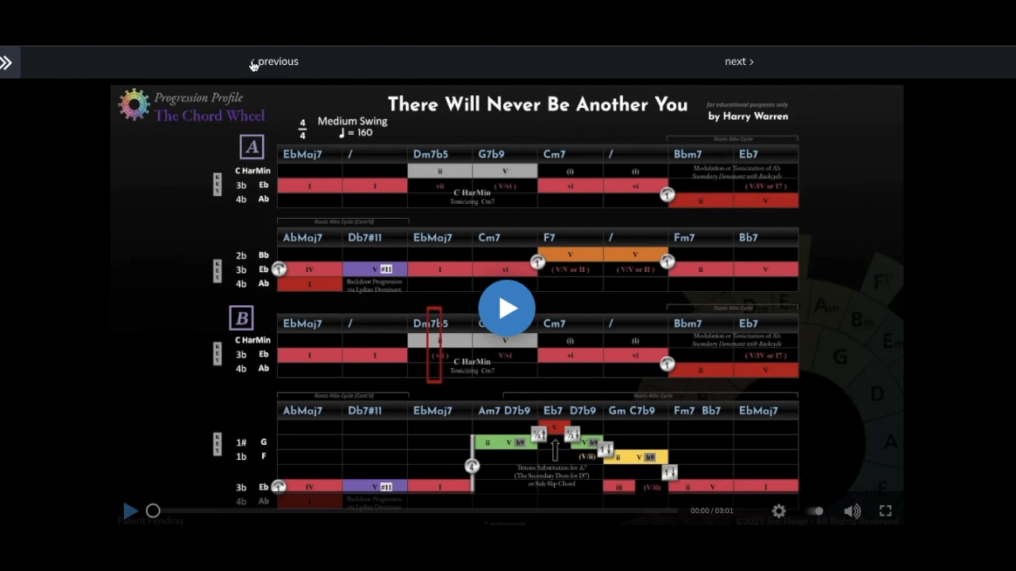
pyautogui.click(508, 308)
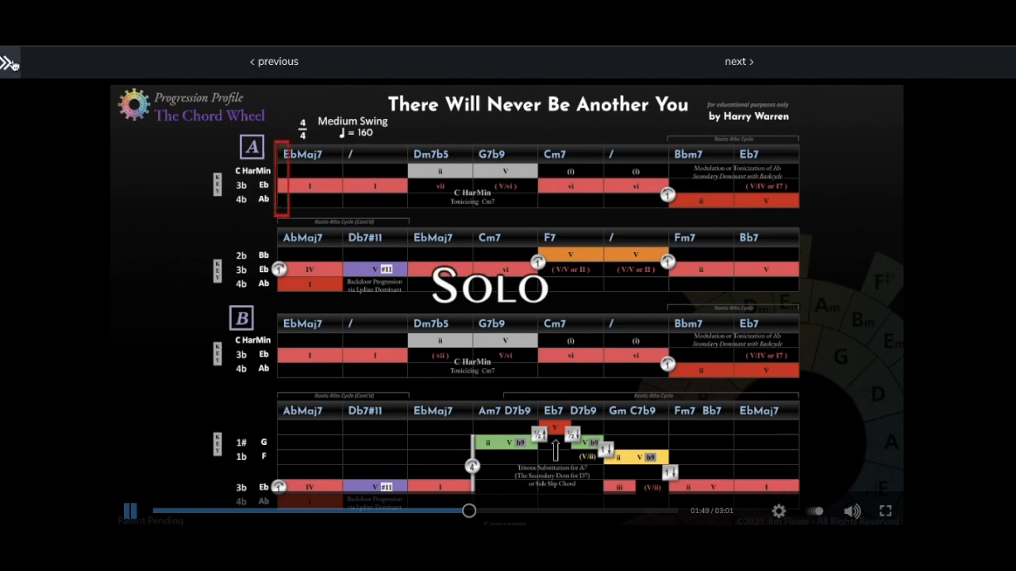
pyautogui.click(10, 63)
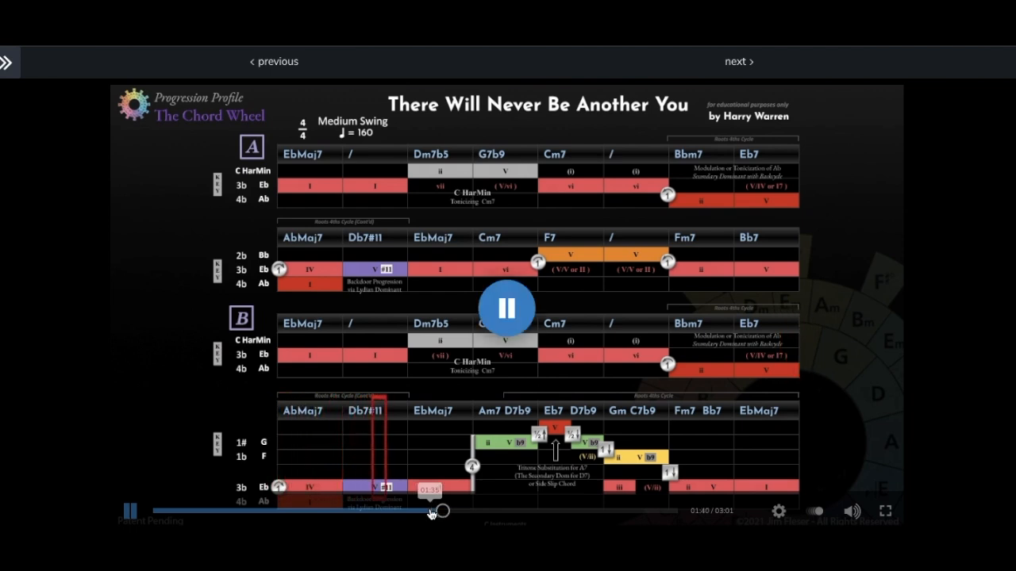
pyautogui.click(506, 308)
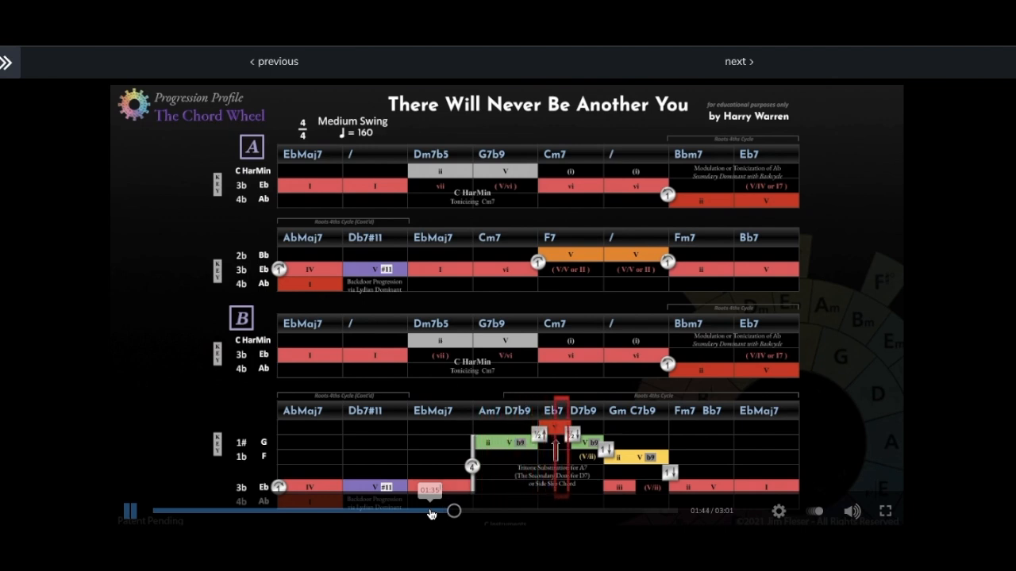
pyautogui.moveTo(400, 476)
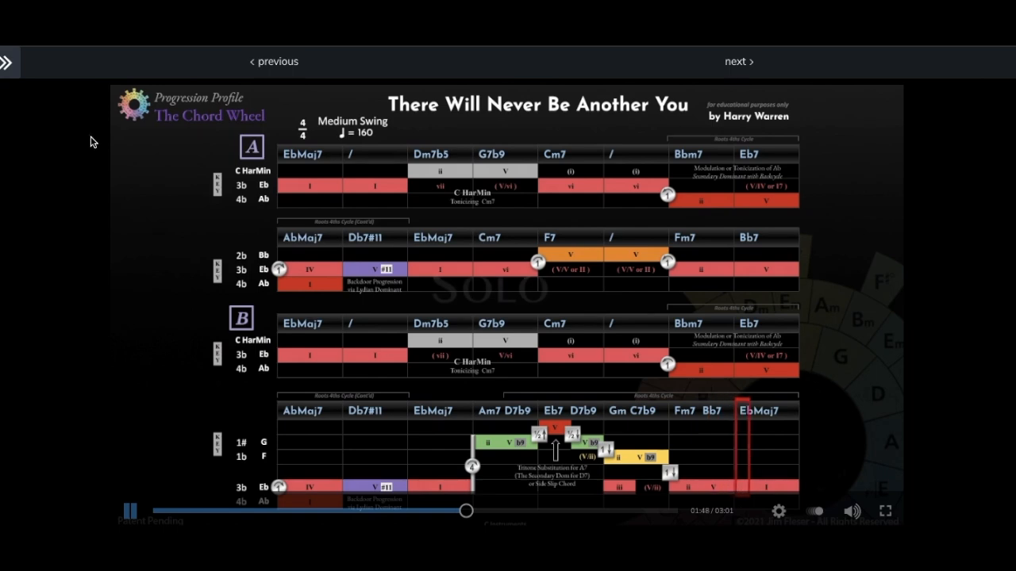
pyautogui.click(7, 62)
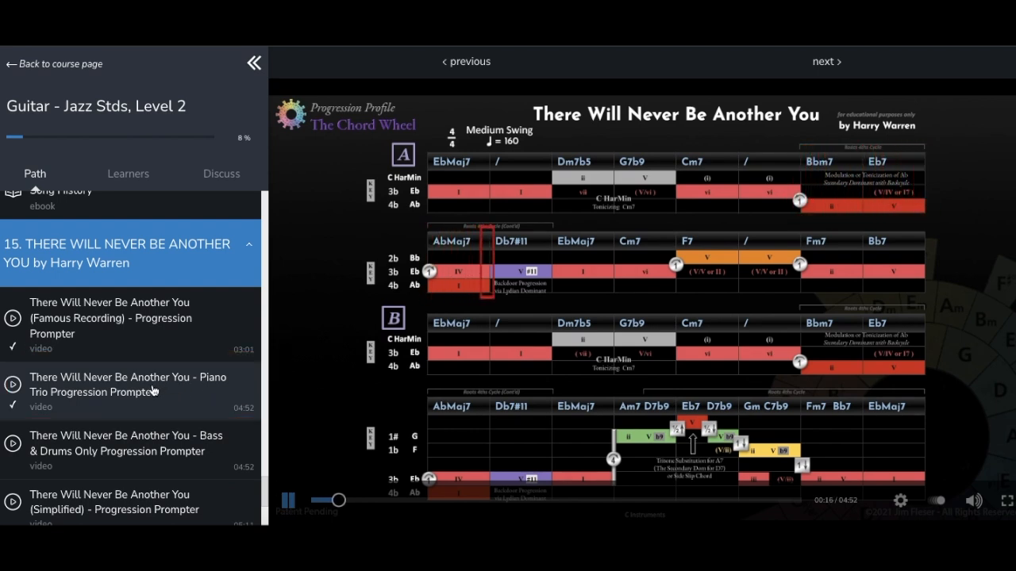
# Play the Bass & Drums Only prompter, then the Simplified Progression Prompter
pyautogui.click(135, 445)
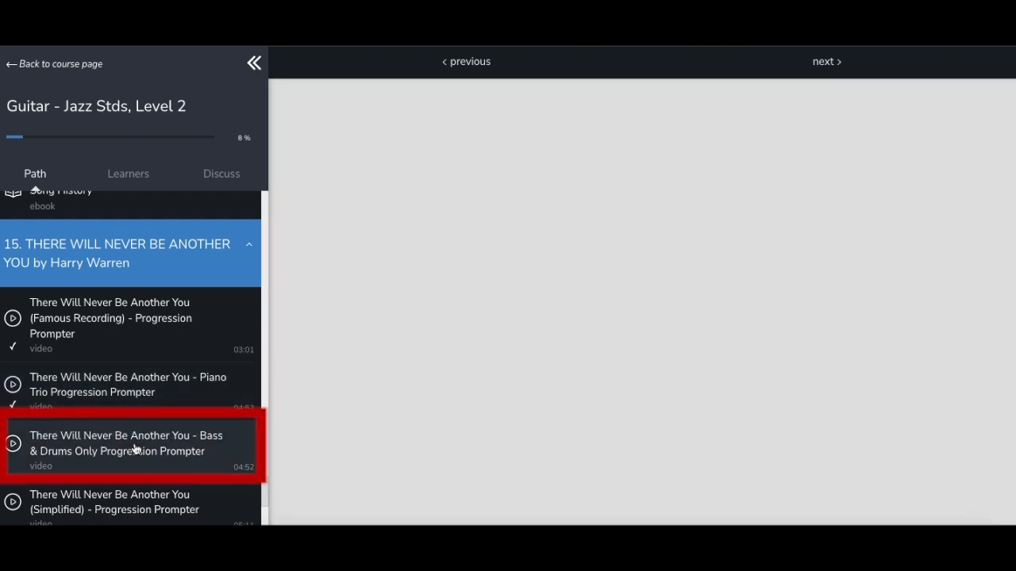
pyautogui.click(131, 443)
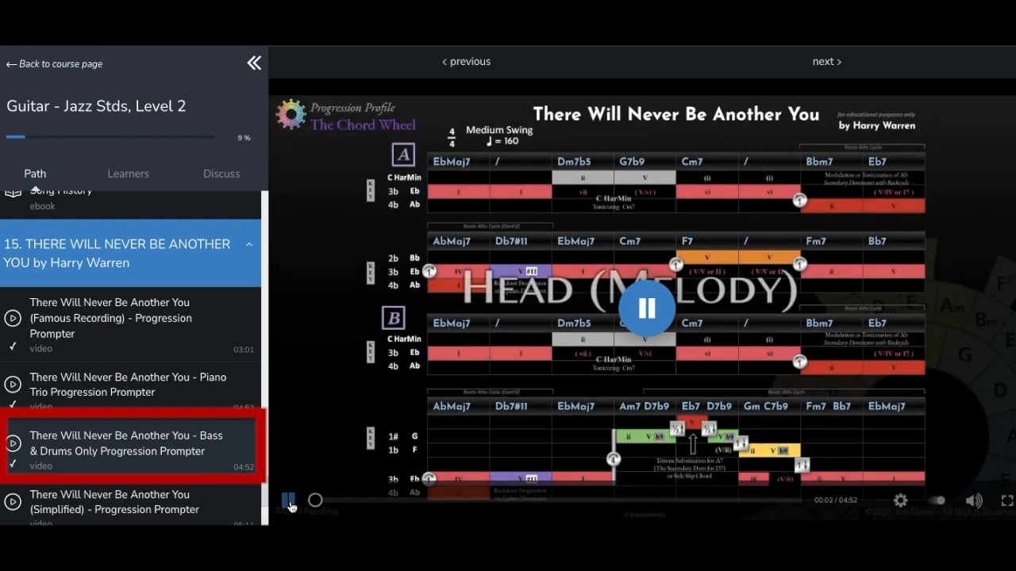
pyautogui.click(646, 308)
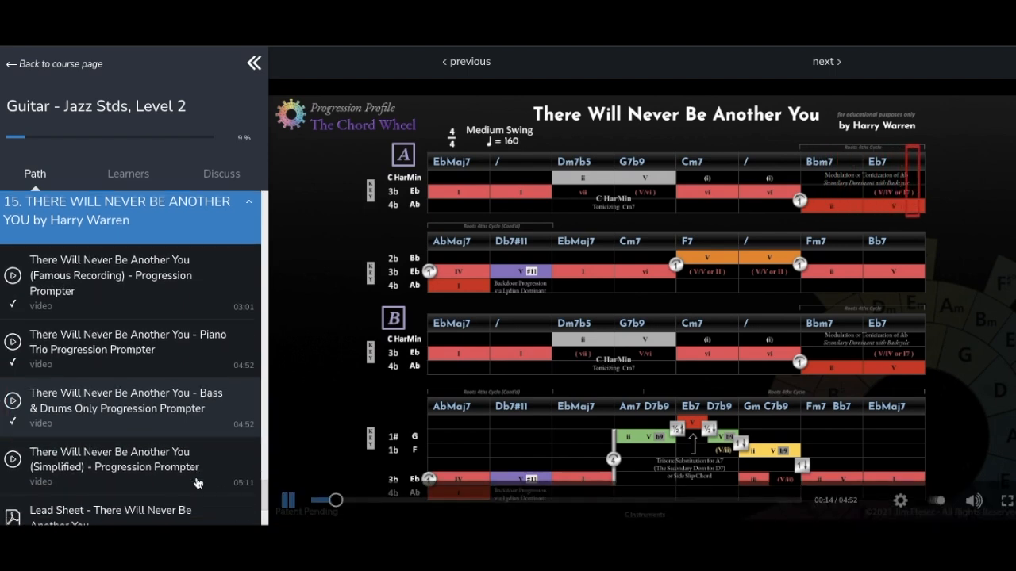
pyautogui.scroll(-3)
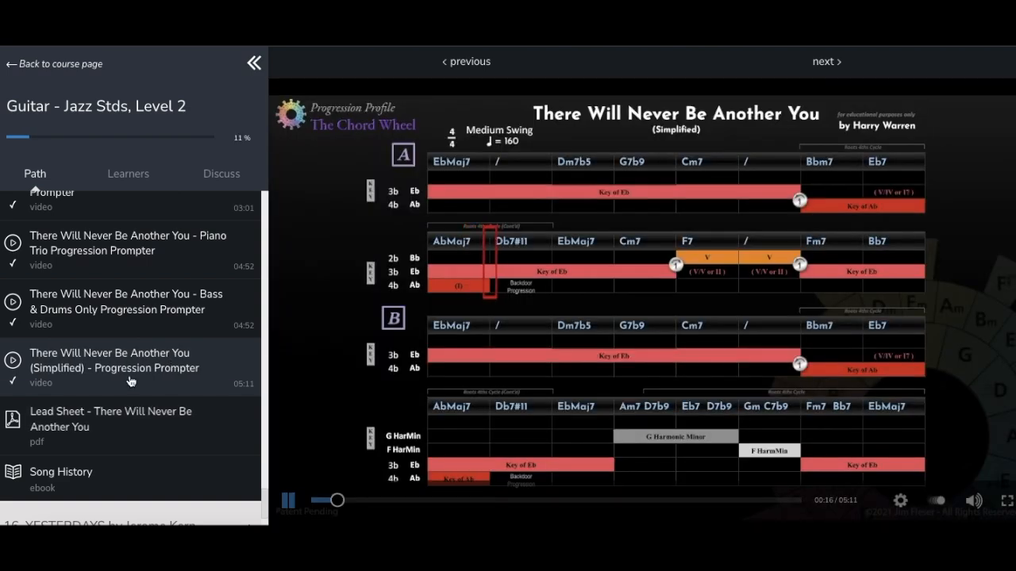
pyautogui.click(131, 423)
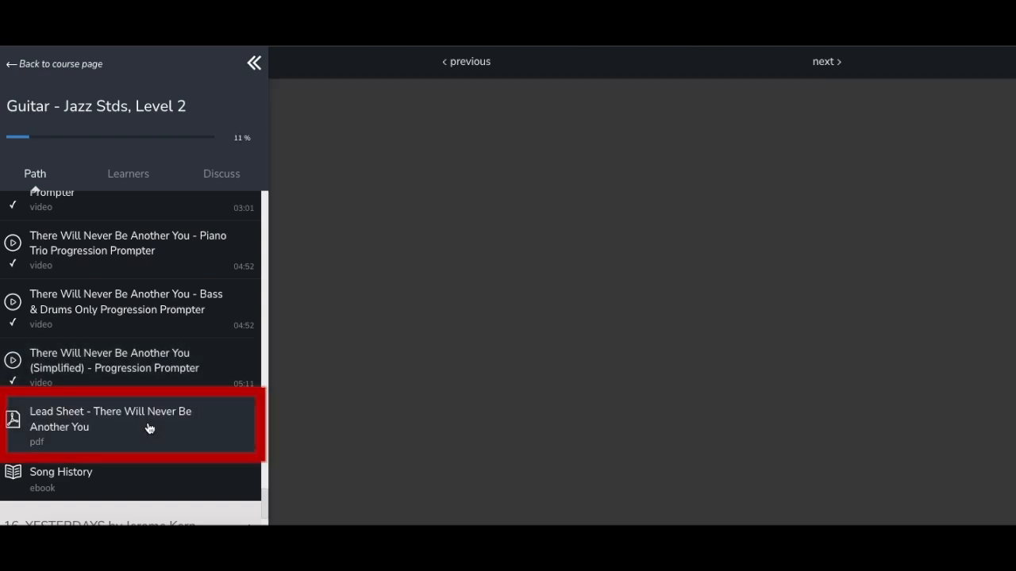
# View the There Will Never Be Another You lead sheet PDF and scroll through it
pyautogui.click(110, 419)
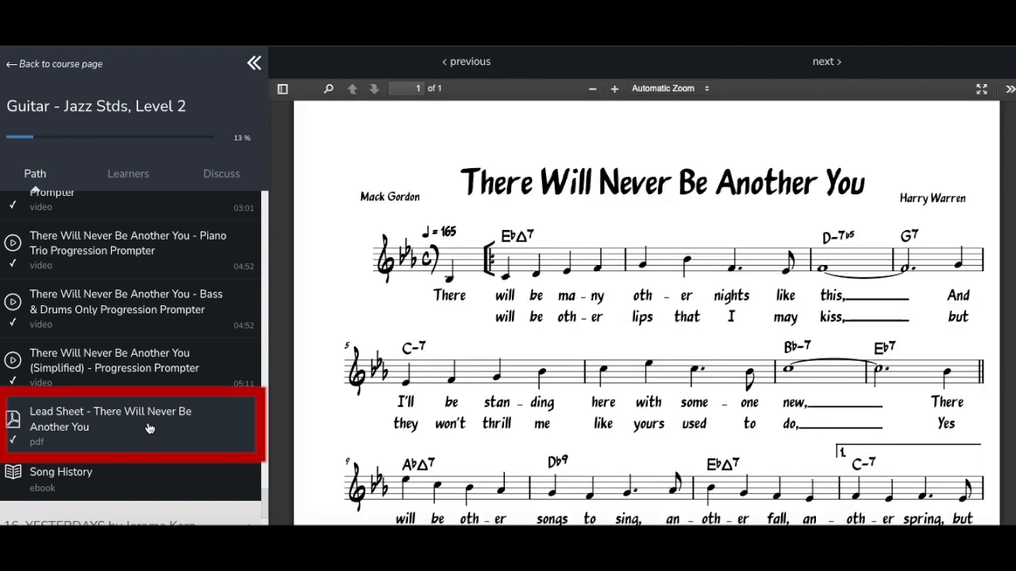
pyautogui.scroll(-3)
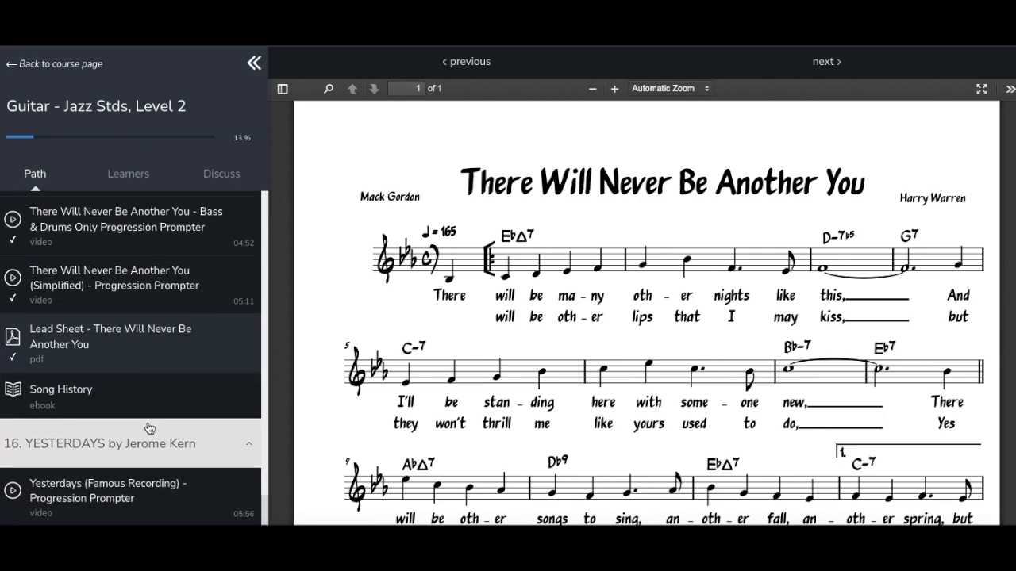
pyautogui.scroll(-3)
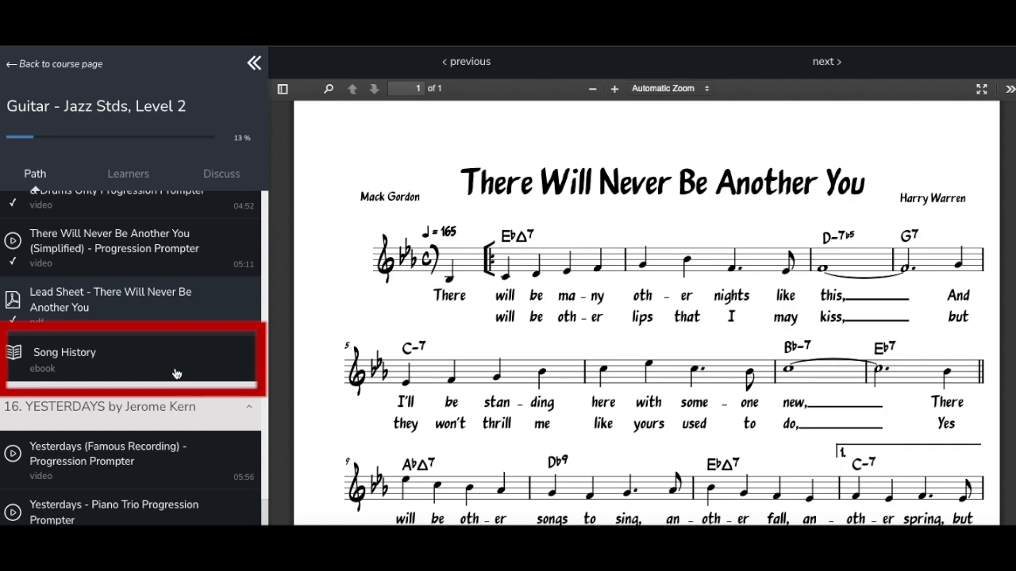
# Open the Song History ebook and scroll down to Harry Warren's photo
pyautogui.click(131, 359)
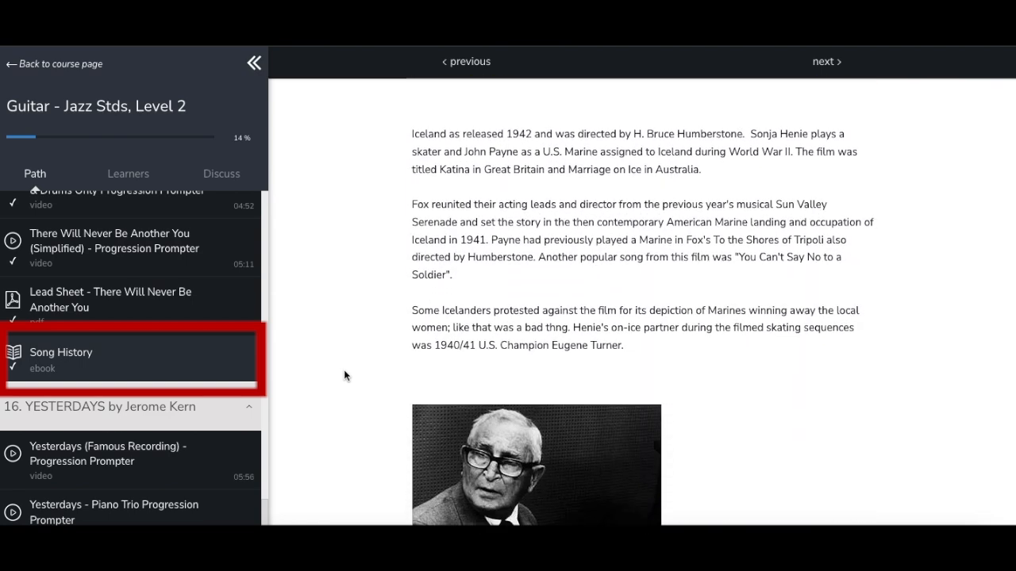
pyautogui.scroll(-3)
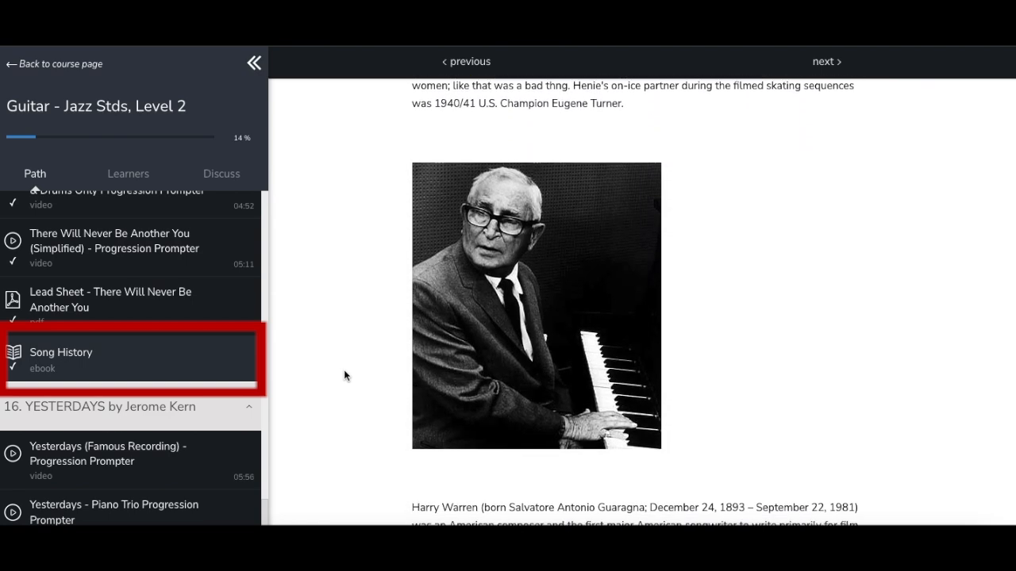